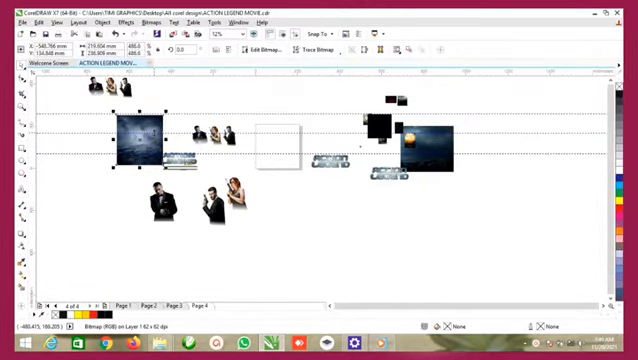
# Zoom from 12% to 25% on the cast photos, title artwork and frame
pyautogui.click(210, 135)
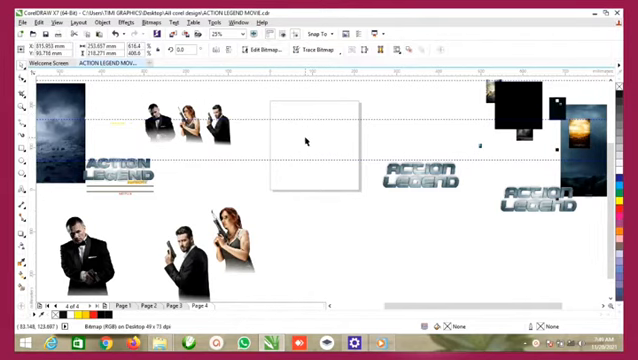
pyautogui.moveTo(296, 150)
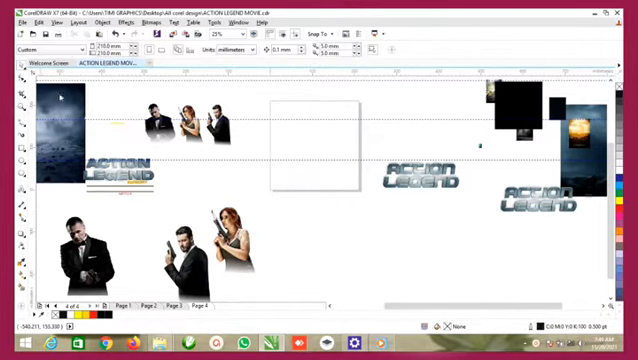
pyautogui.moveTo(340, 128)
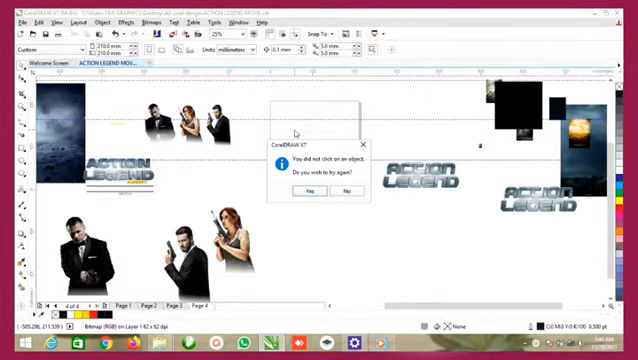
# PowerClip the stormy sky photo into the square frame after retrying the frame pick
pyautogui.click(348, 192)
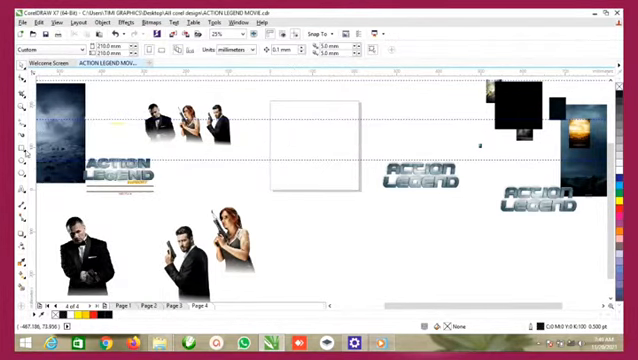
pyautogui.click(313, 143)
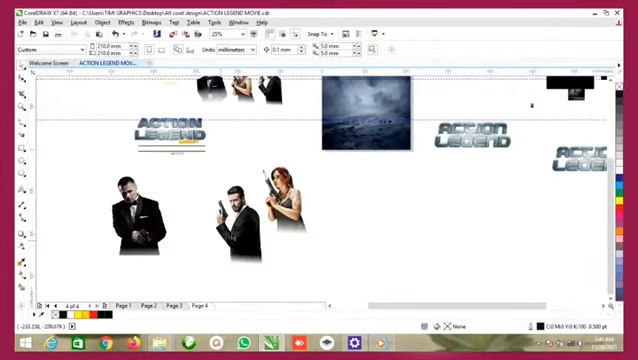
# Select the three actor cutouts so they can be grouped and moved
pyautogui.click(232, 200)
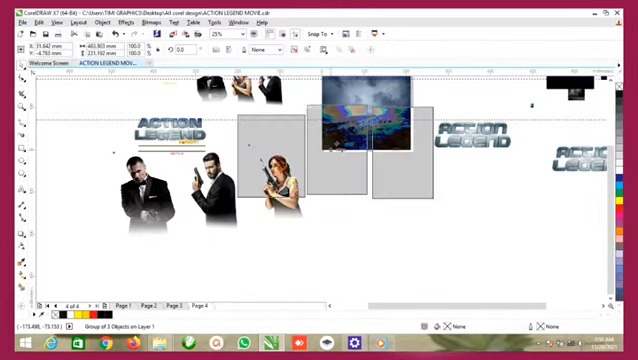
pyautogui.rightClick(340, 110)
pyautogui.write('power')
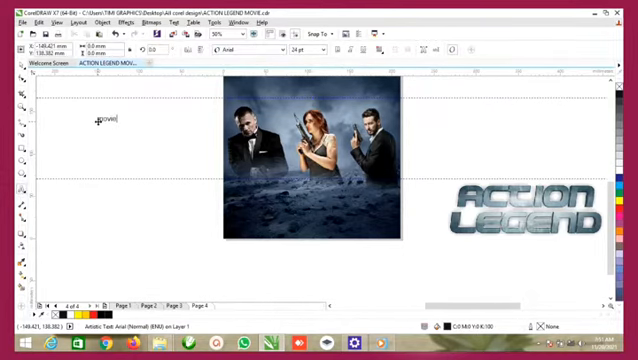
# Finish typing 'entertainer' and convert the whole MOVIE ENTERTAINMENT line to uppercase
pyautogui.write('ent')
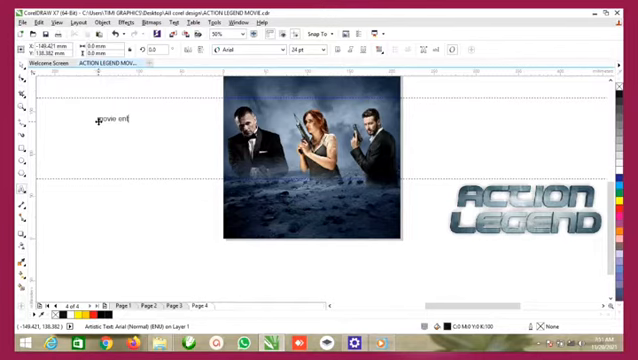
pyautogui.write('ertainment')
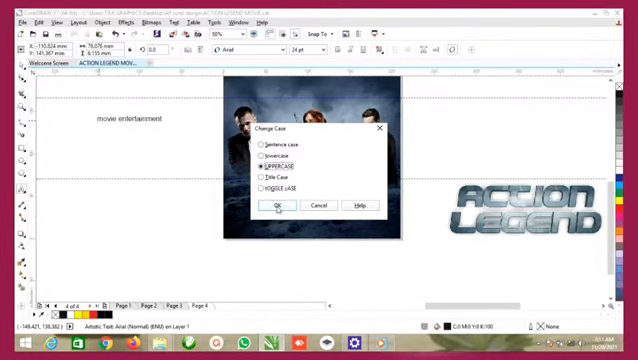
pyautogui.click(280, 204)
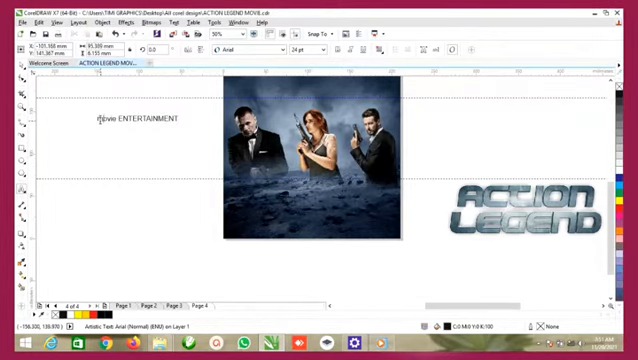
pyautogui.click(130, 119)
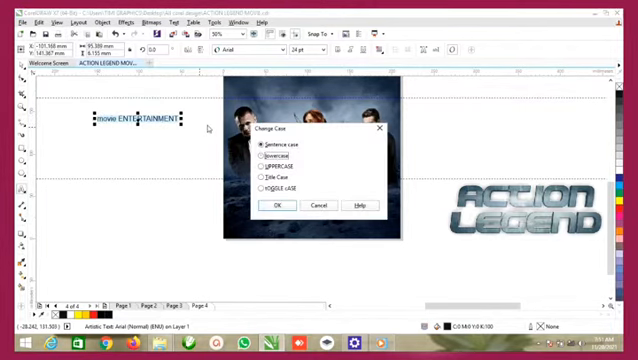
pyautogui.click(275, 205)
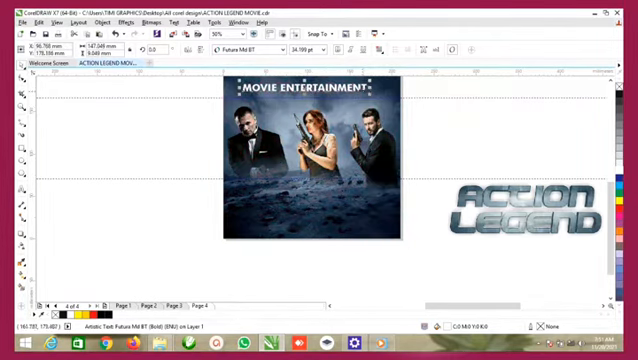
# Type 'Present' in Montserrat Bold Deep Yellow, centred under the headline
pyautogui.click(305, 87)
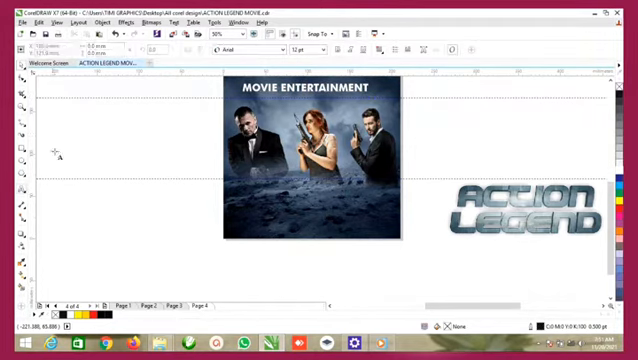
pyautogui.click(68, 135)
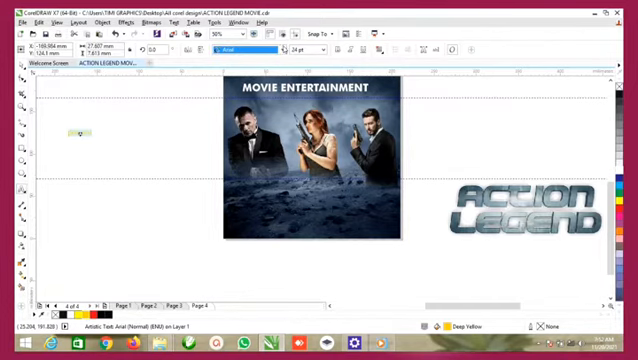
pyautogui.click(240, 50)
pyautogui.write('Present')
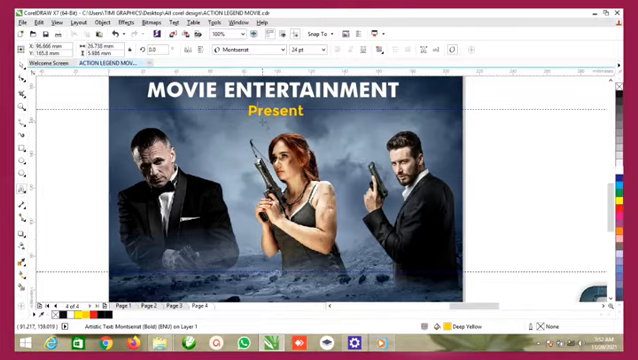
pyautogui.click(277, 115)
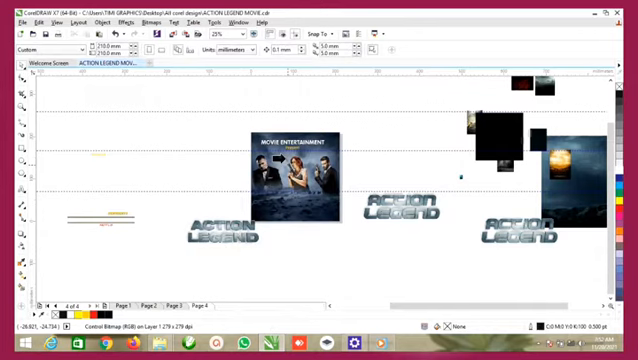
# Copy the ACTION LEGEND logo from page 4 and paste it onto Page 1
pyautogui.click(220, 225)
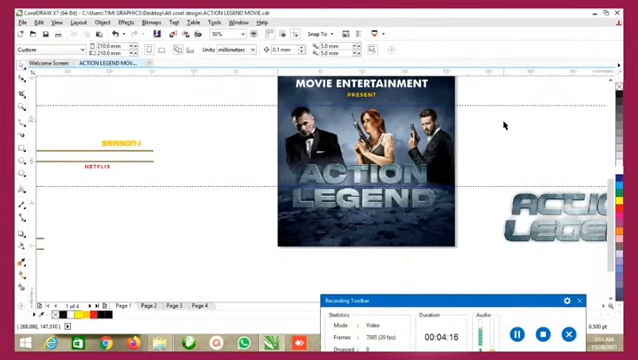
pyautogui.click(382, 165)
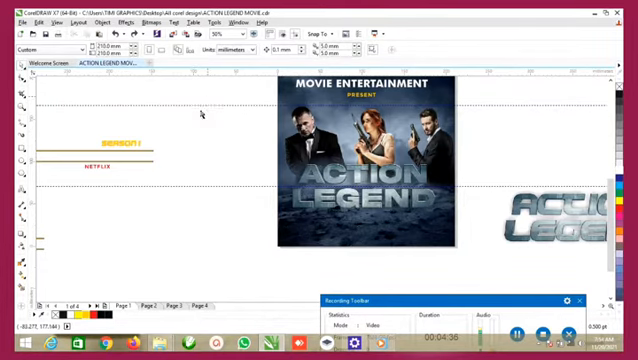
pyautogui.moveTo(197, 115)
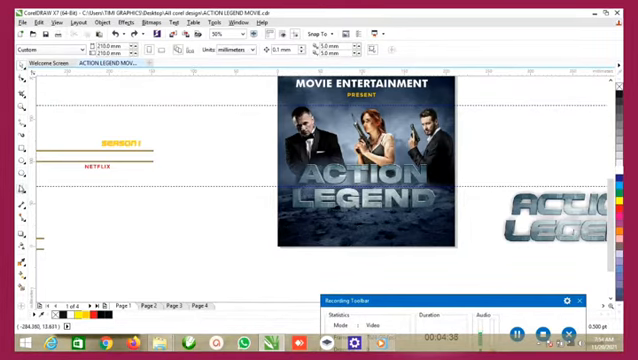
pyautogui.click(145, 203)
pyautogui.write('SEASON')
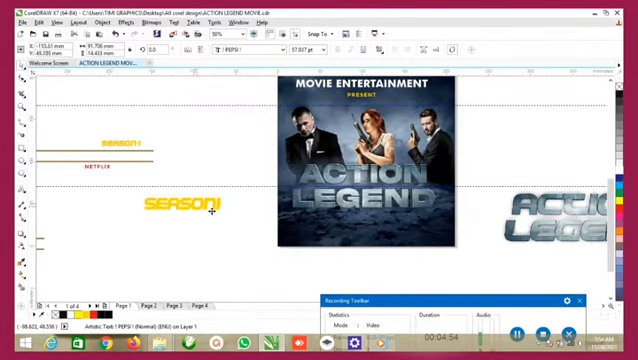
# Drag the duplicated SEASON 1 label beneath LEGEND at the lower right
pyautogui.moveTo(185, 205); pyautogui.dragTo(385, 210)
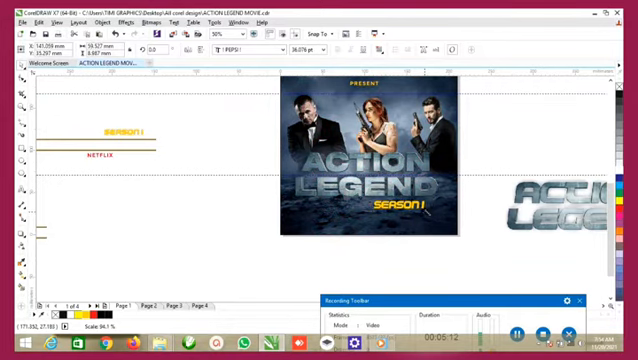
pyautogui.click(360, 150)
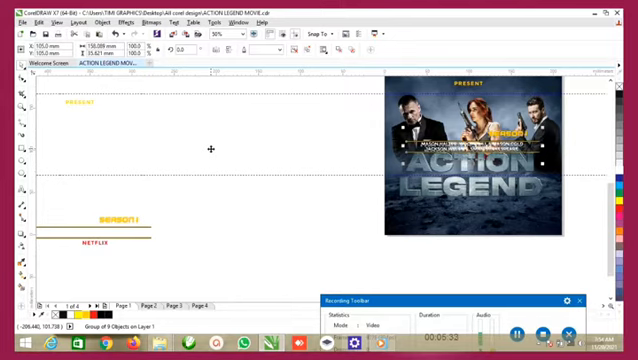
# Position the grouped cast-name block below SEASON 1 on the poster
pyautogui.click(470, 140)
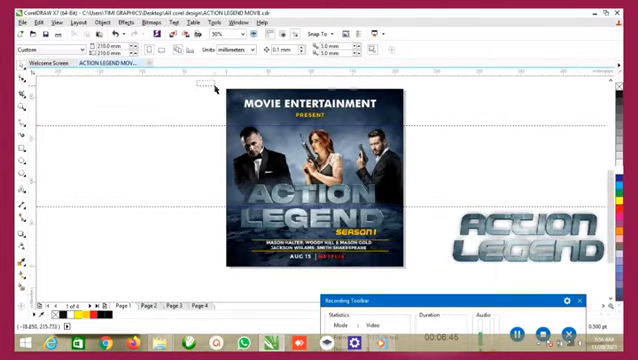
# Export to the Desktop as JPG 'ACTION LEGEND MOVIES', confirming the JPEG options
pyautogui.click(320, 180)
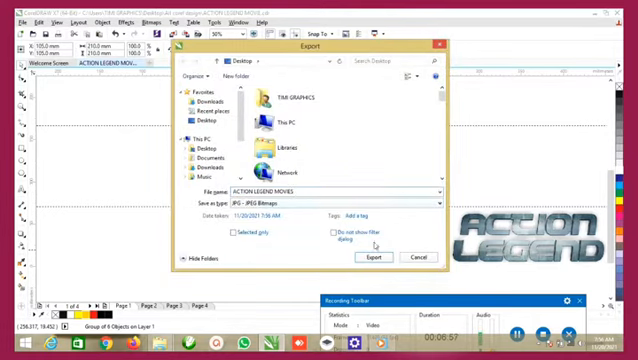
pyautogui.click(377, 258)
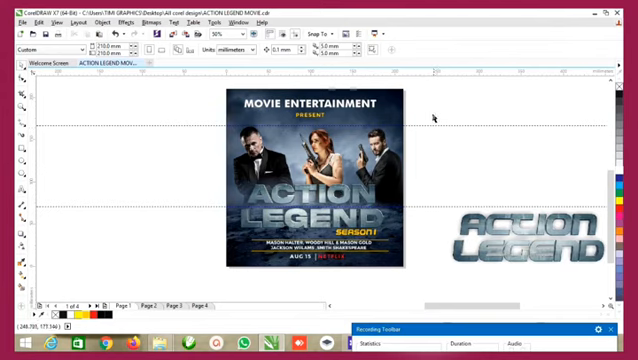
pyautogui.moveTo(553, 291)
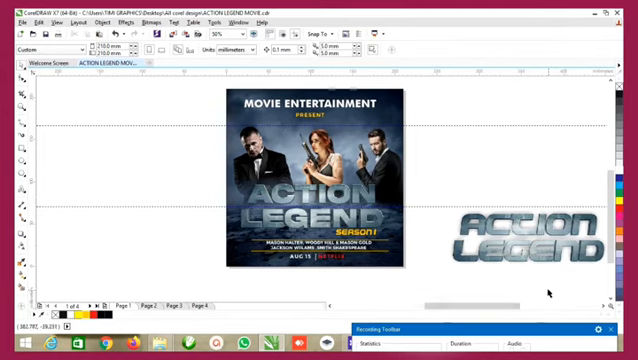